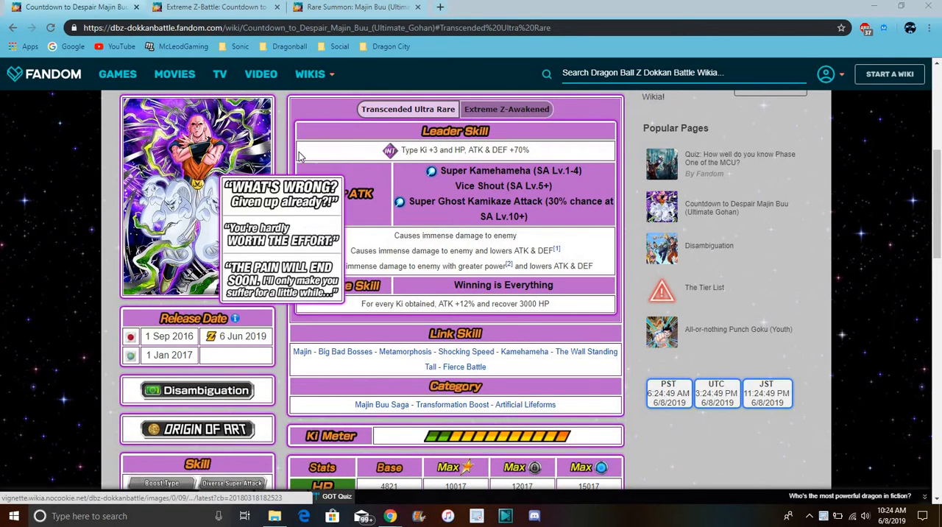
- Compare the card's Extreme Z-Awakened skills with its Transcended Ultra Rare skills
click(310, 74)
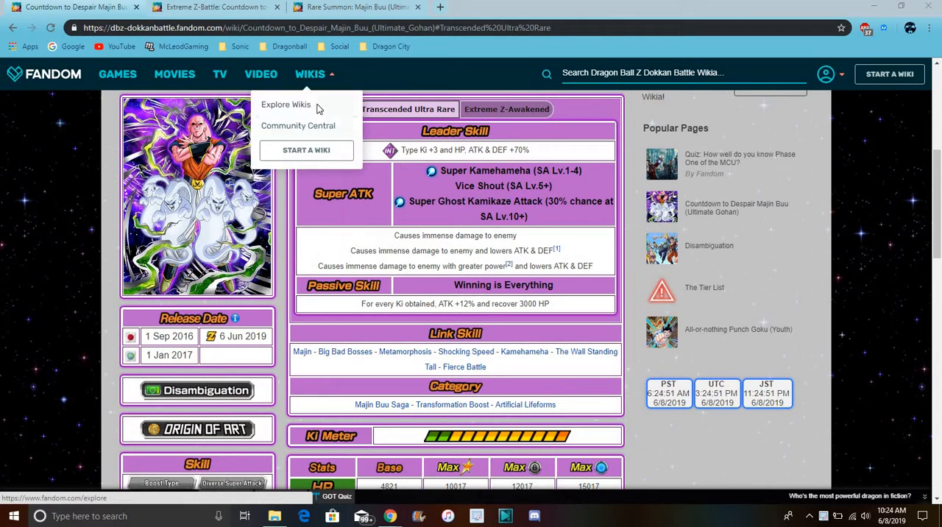
click(506, 108)
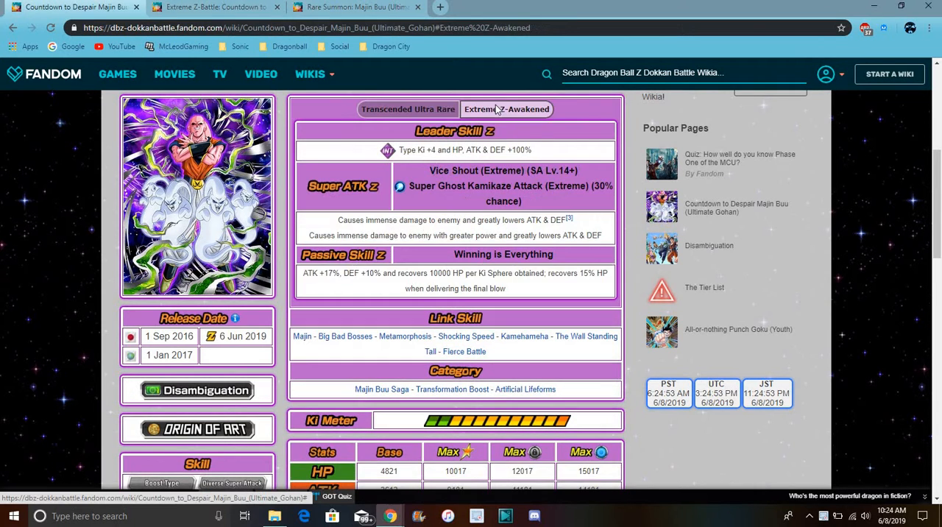
click(407, 109)
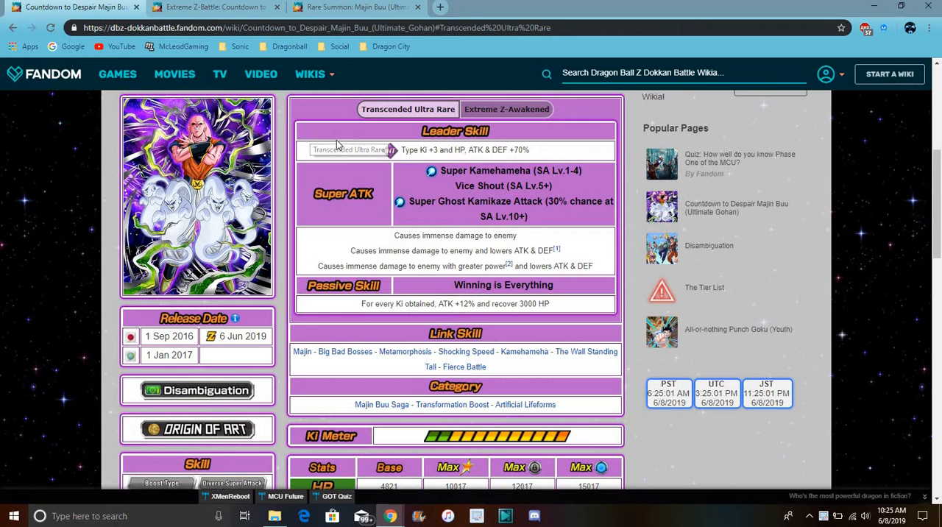
mouse_move(328, 118)
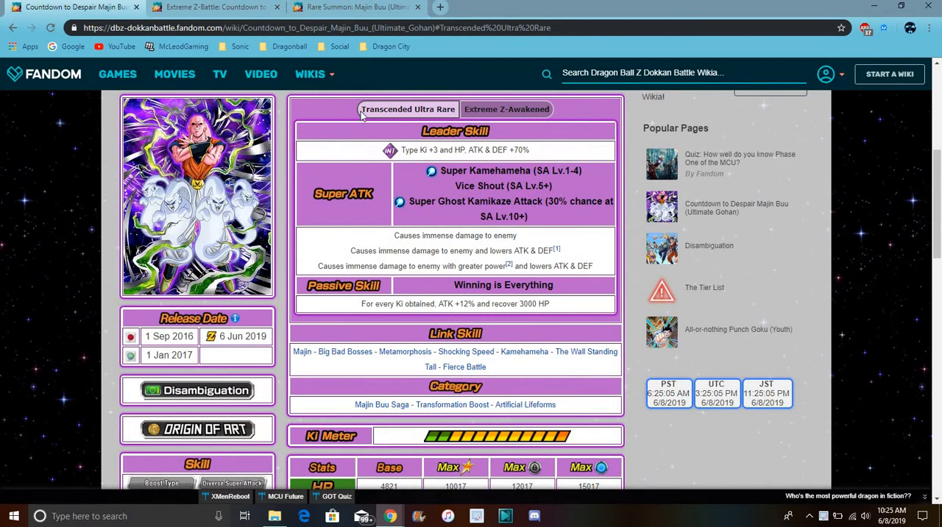
mouse_move(316, 101)
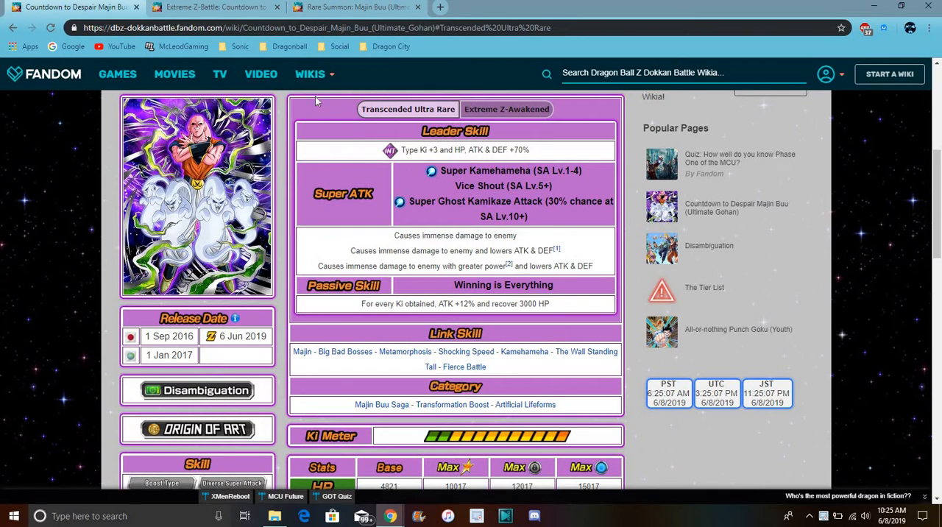
click(309, 73)
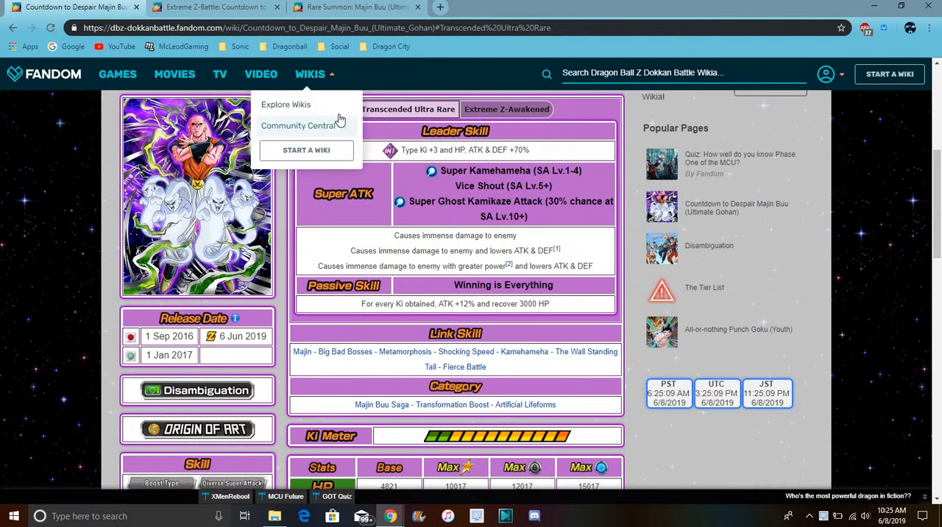
click(614, 117)
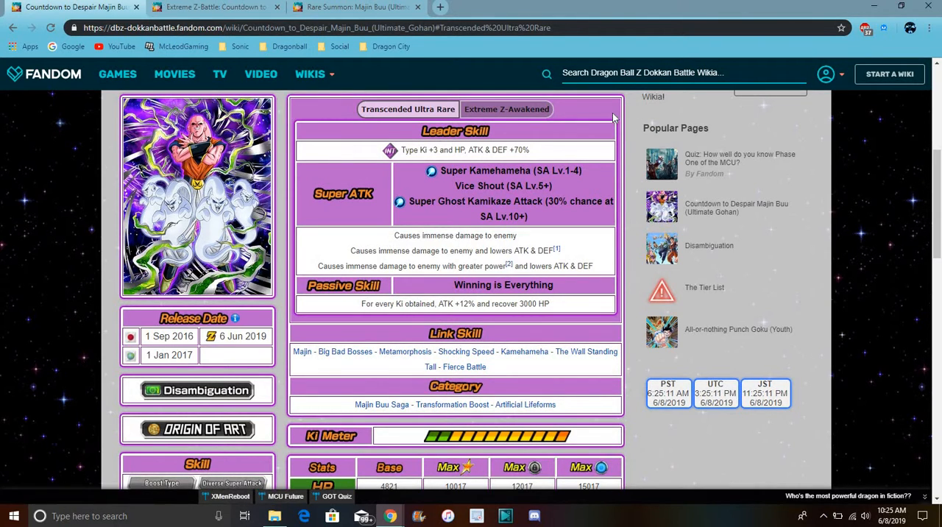
- Review the Extreme Z-Awakened skills again, then bring up the Extreme Z-Battle stages page
click(506, 108)
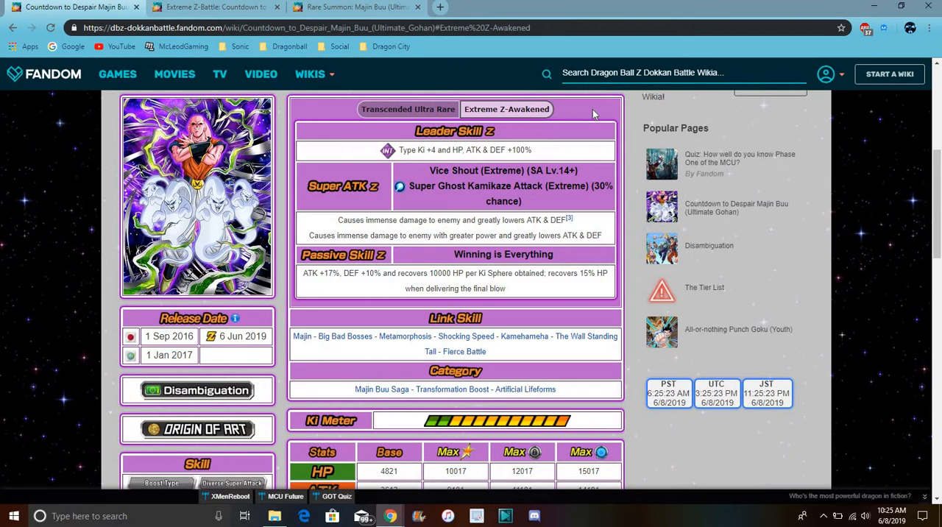
mouse_move(387, 173)
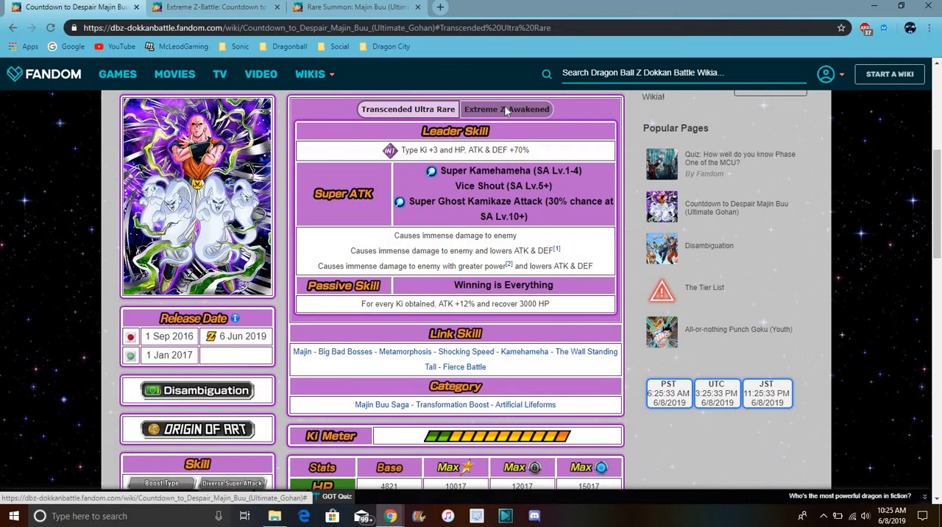
click(506, 109)
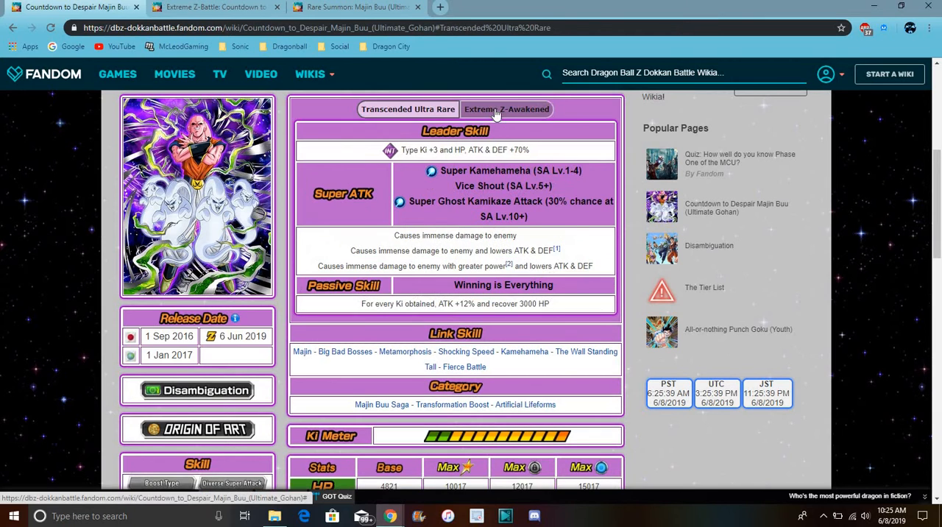
click(506, 109)
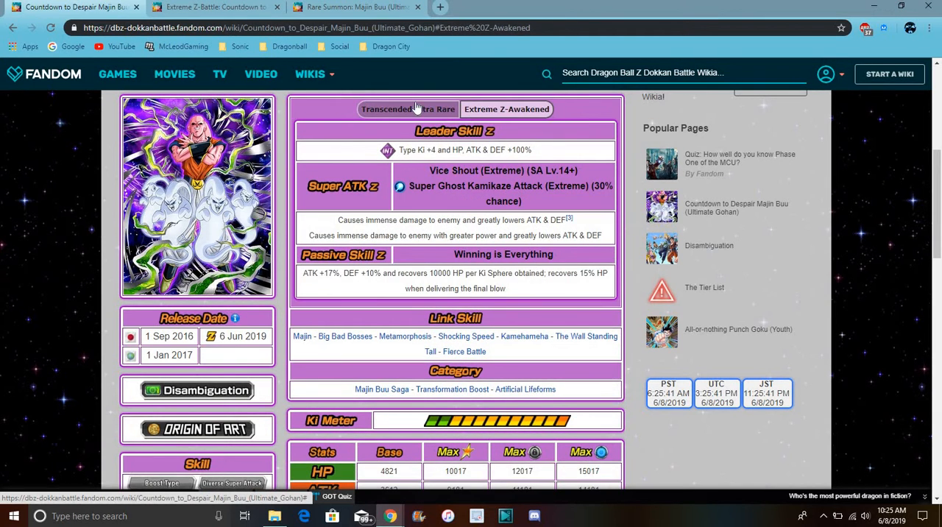
click(406, 109)
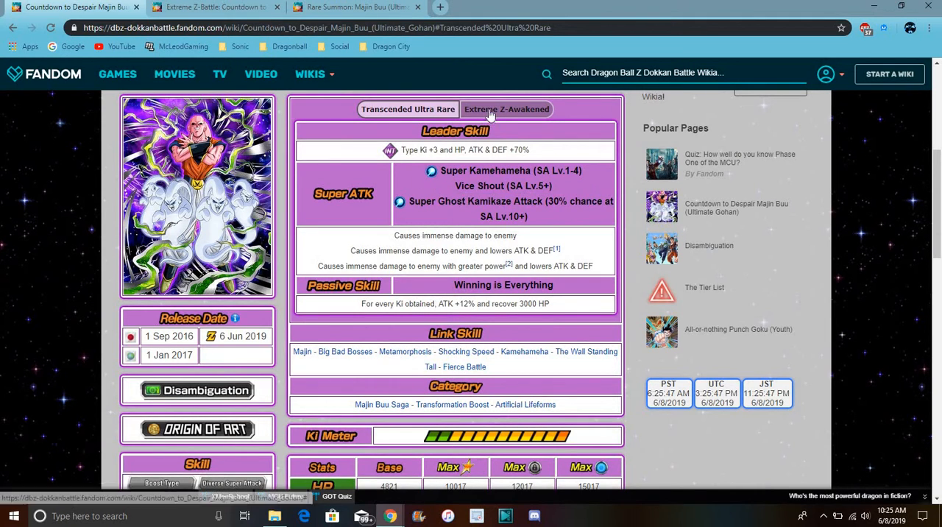
click(506, 109)
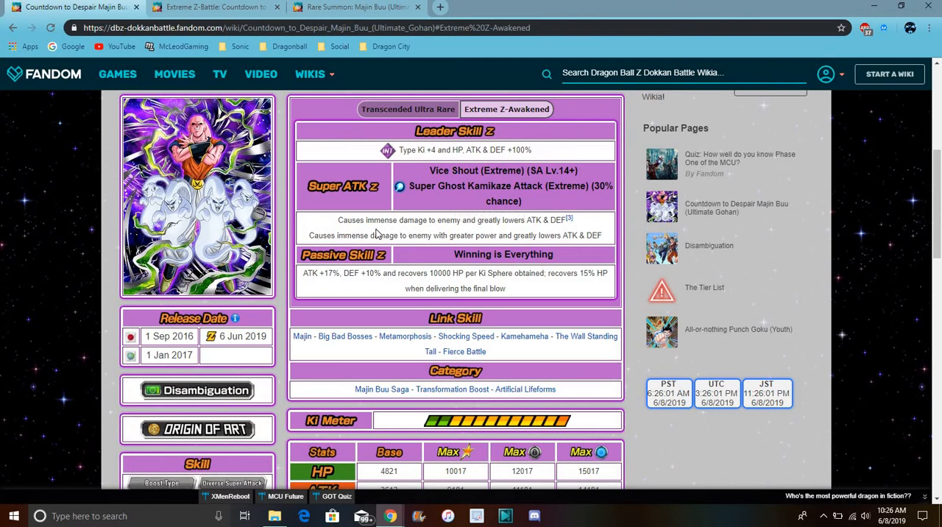
mouse_move(394, 263)
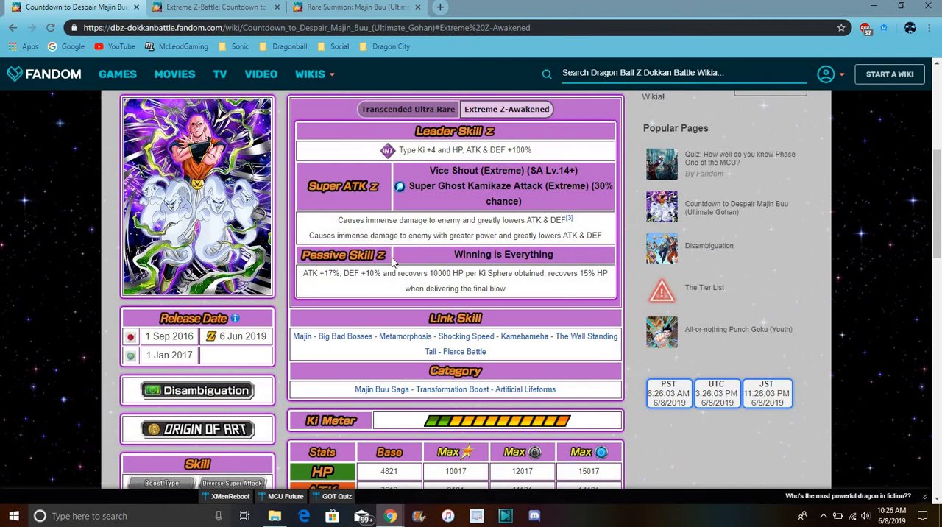
mouse_move(393, 259)
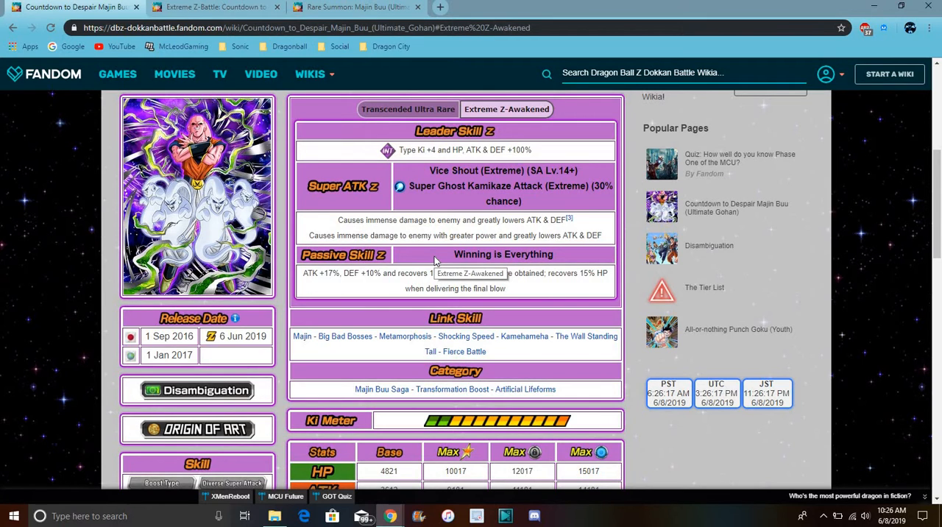
mouse_move(423, 234)
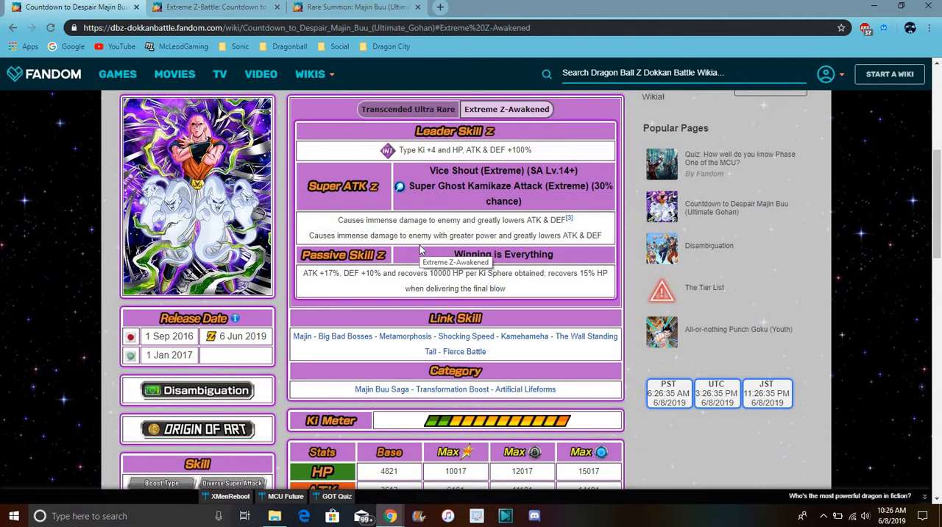
mouse_move(588, 276)
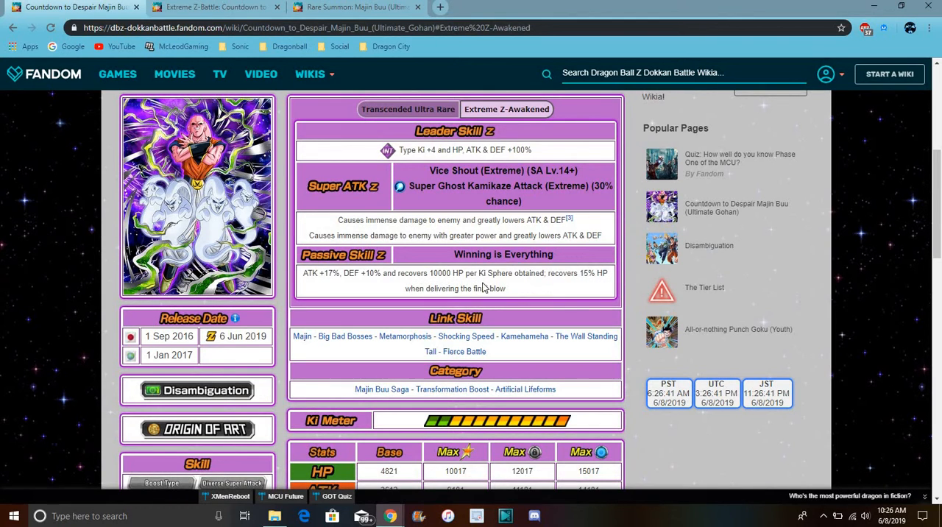
mouse_move(513, 285)
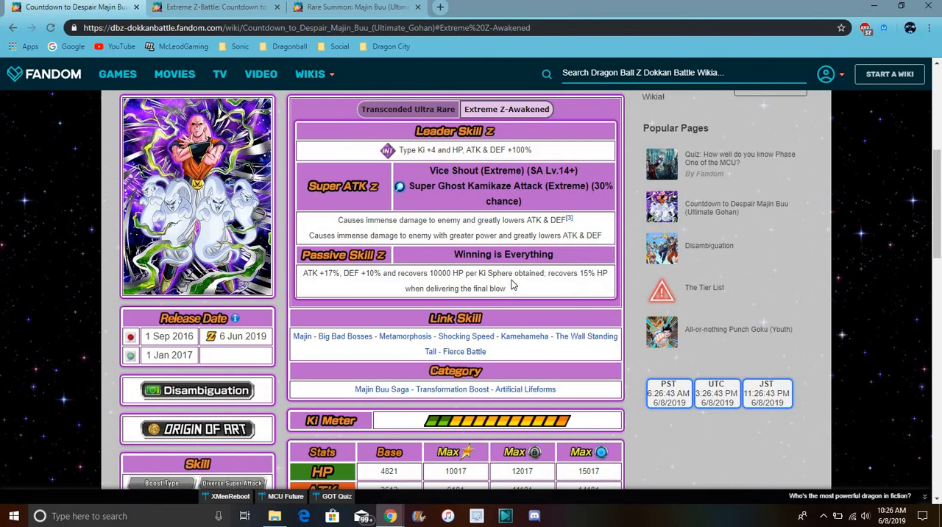
mouse_move(372, 308)
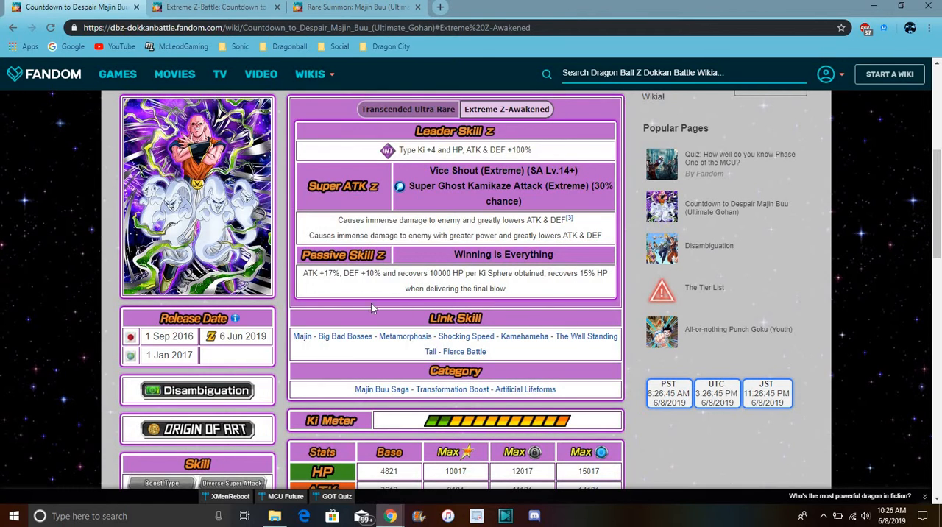
mouse_move(325, 326)
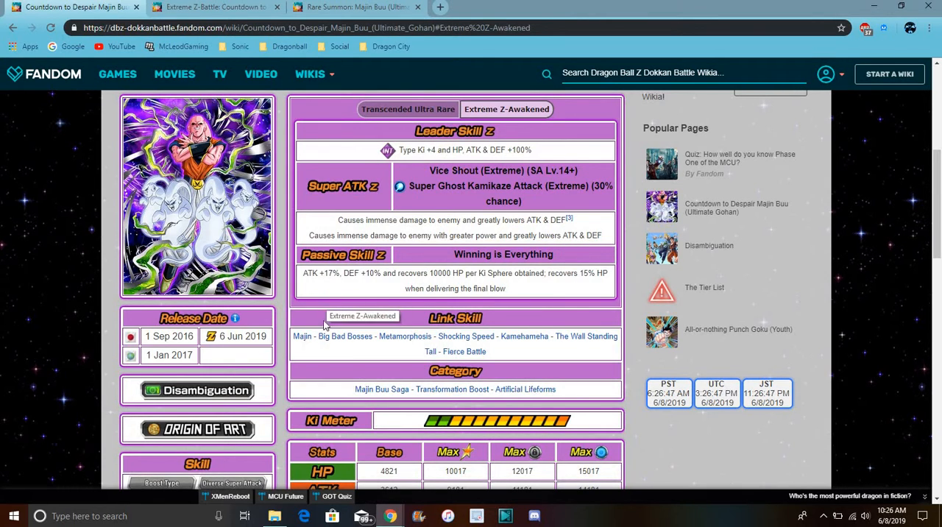
mouse_move(301, 339)
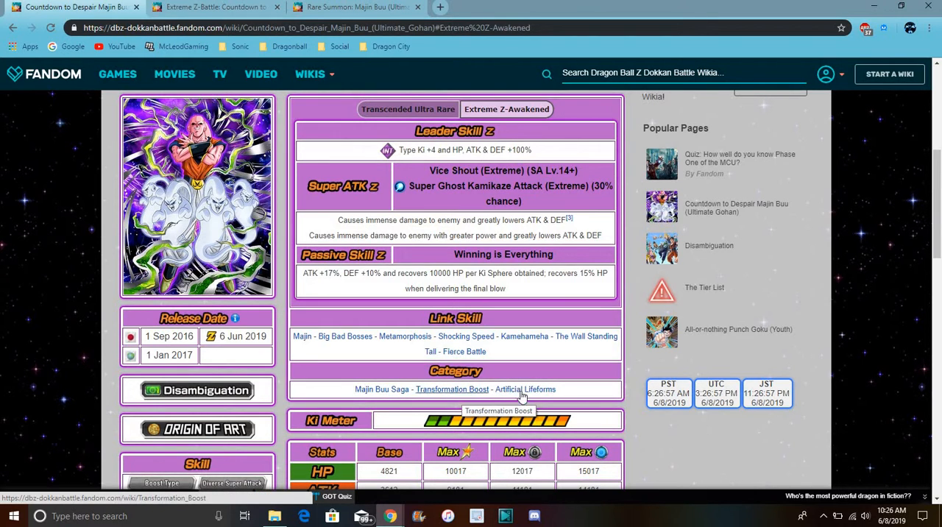
click(310, 73)
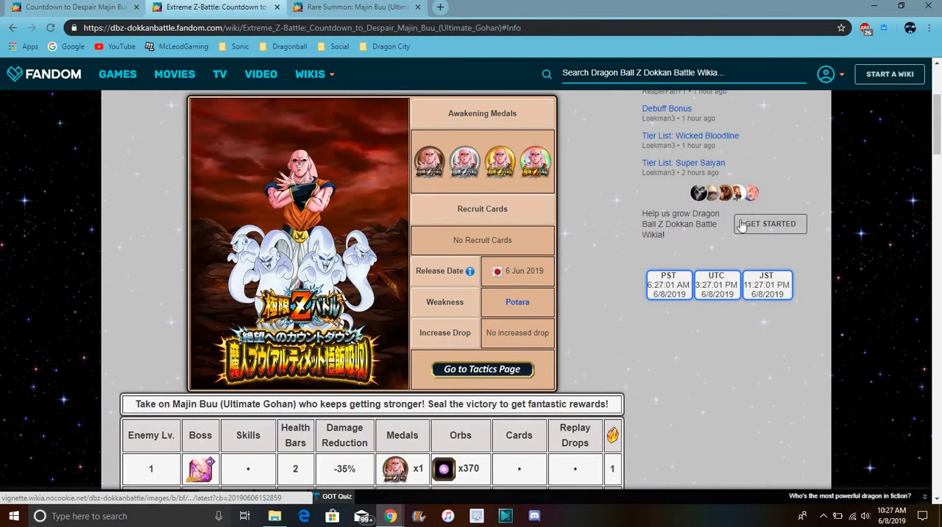
- Scroll the Extreme Z-Battle stage table down to stages 23 through 31+
scroll(down, 3)
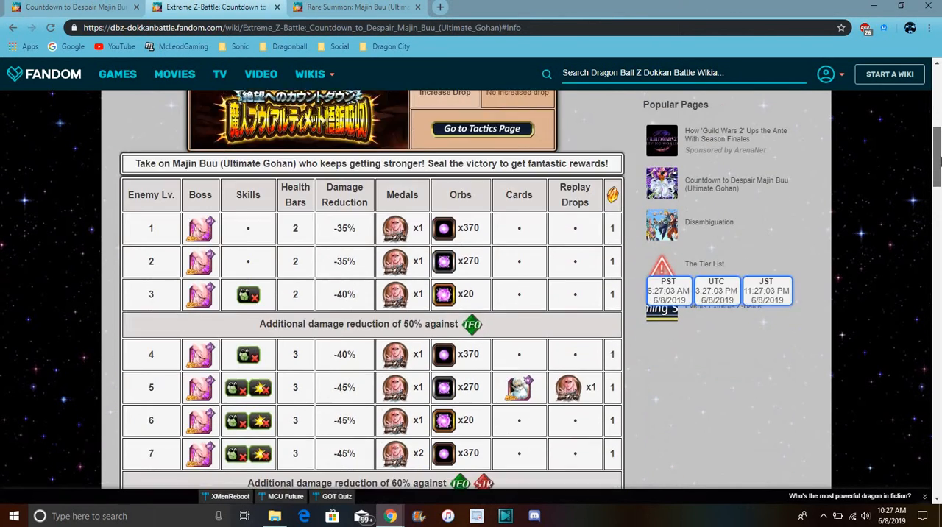
scroll(down, 3)
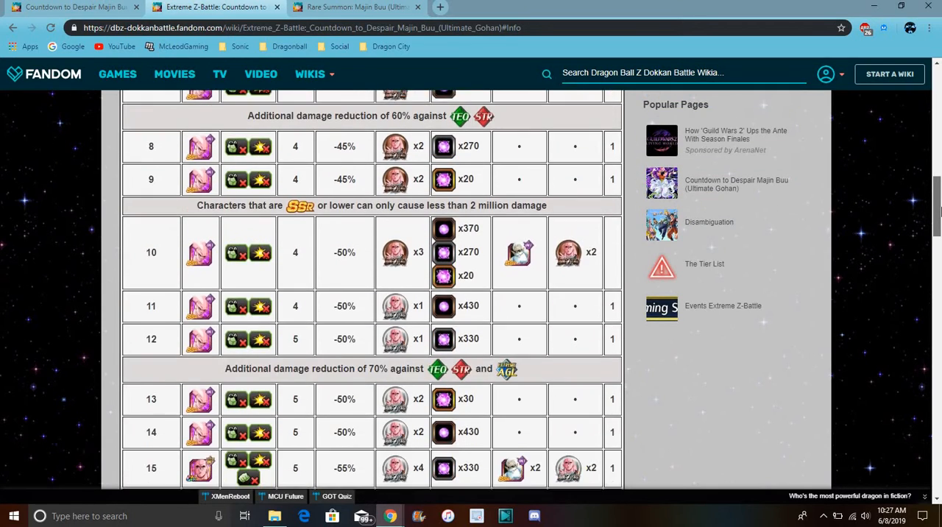
scroll(down, 3)
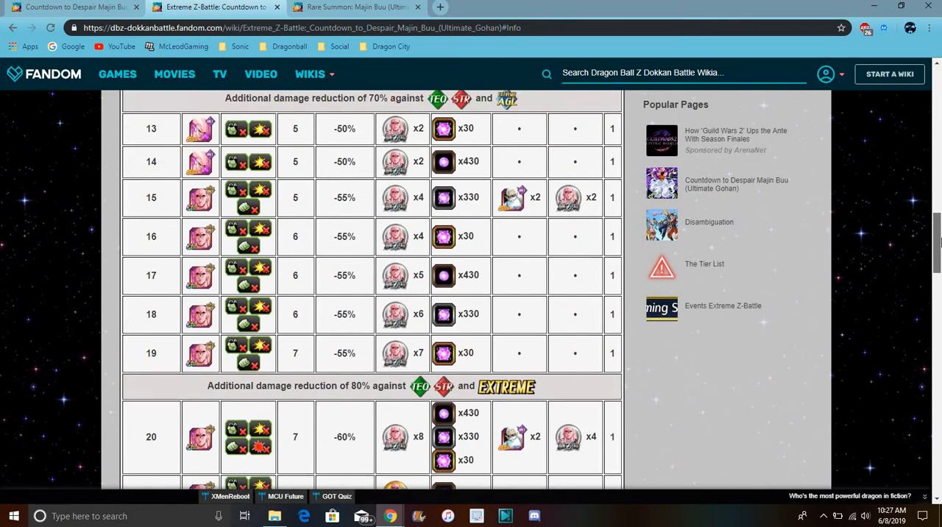
scroll(up, 3)
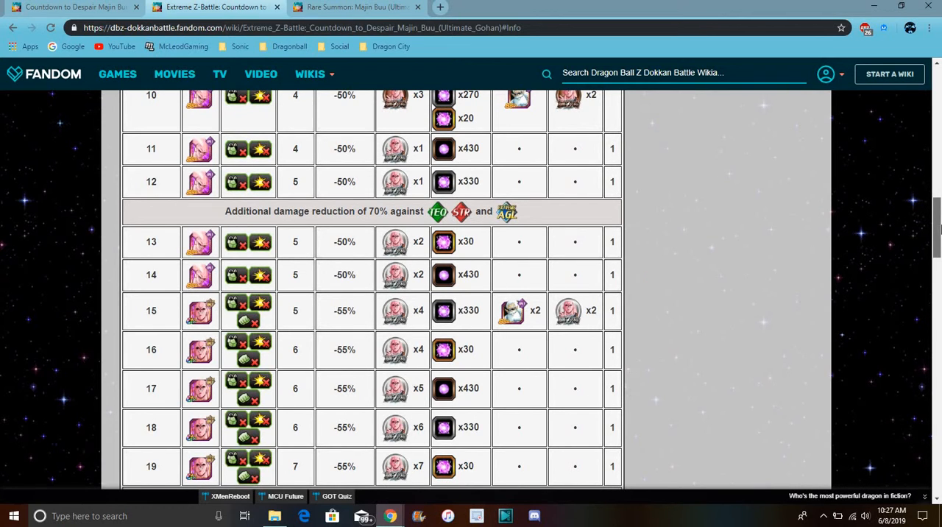
scroll(up, 3)
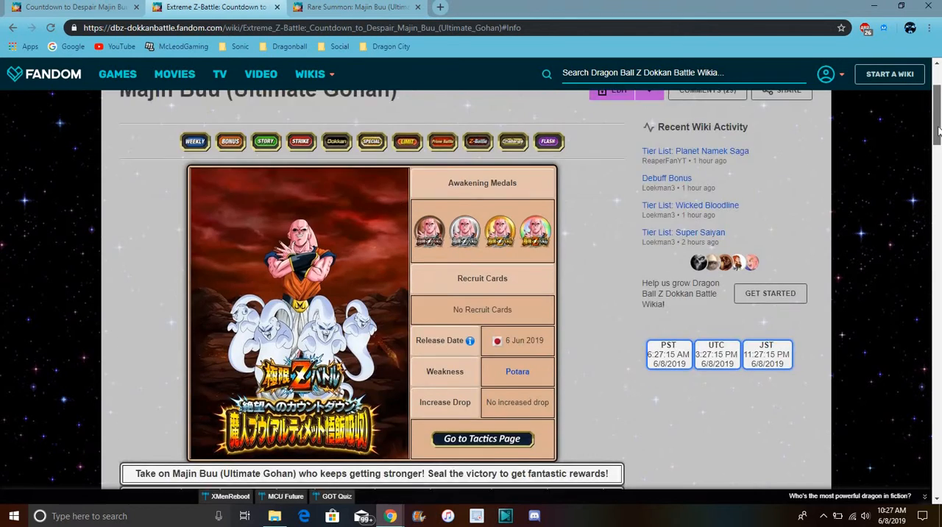
scroll(down, 3)
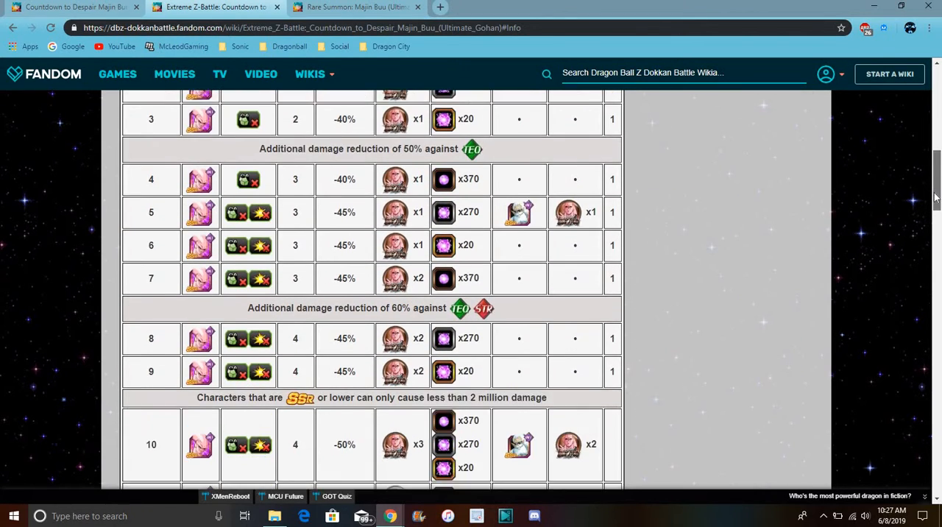
scroll(down, 3)
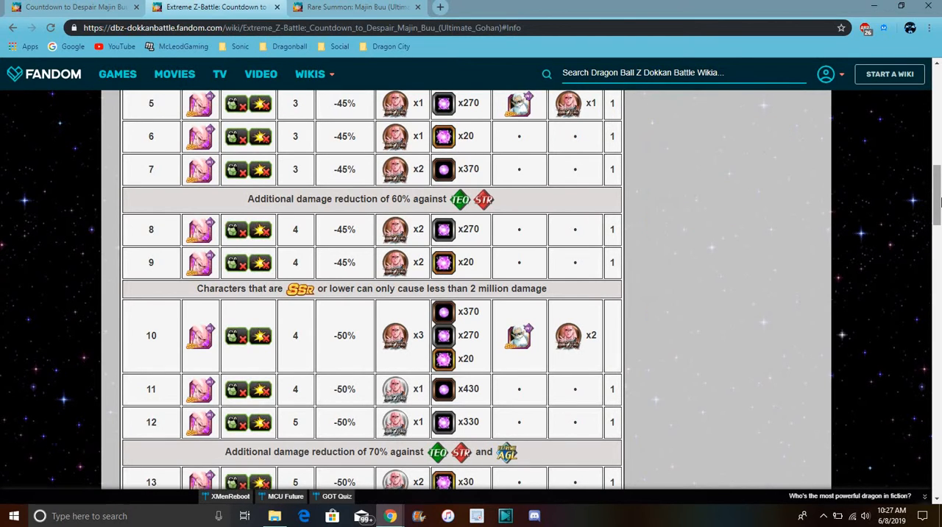
scroll(down, 3)
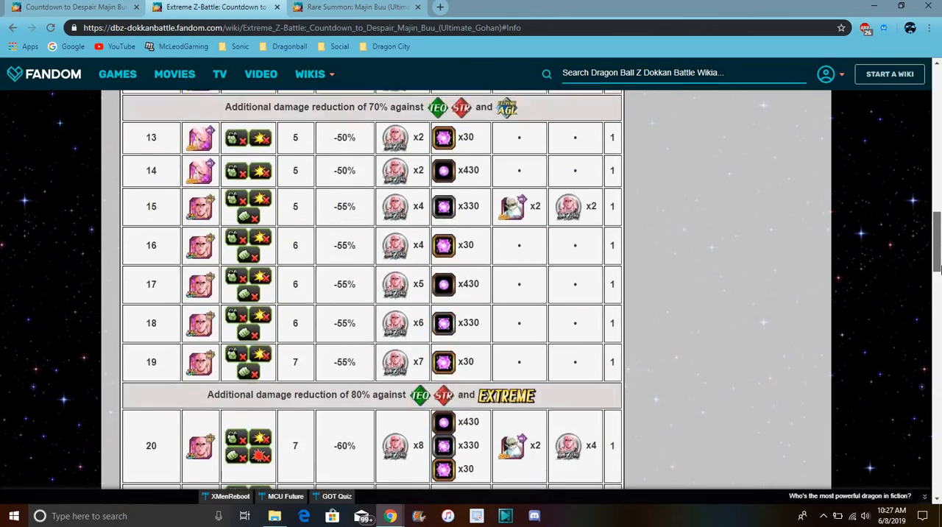
scroll(down, 3)
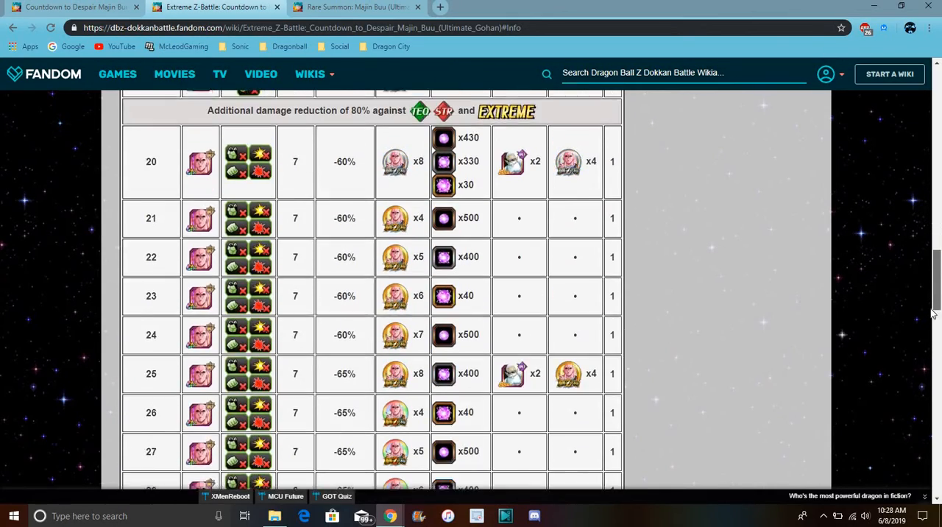
scroll(down, 3)
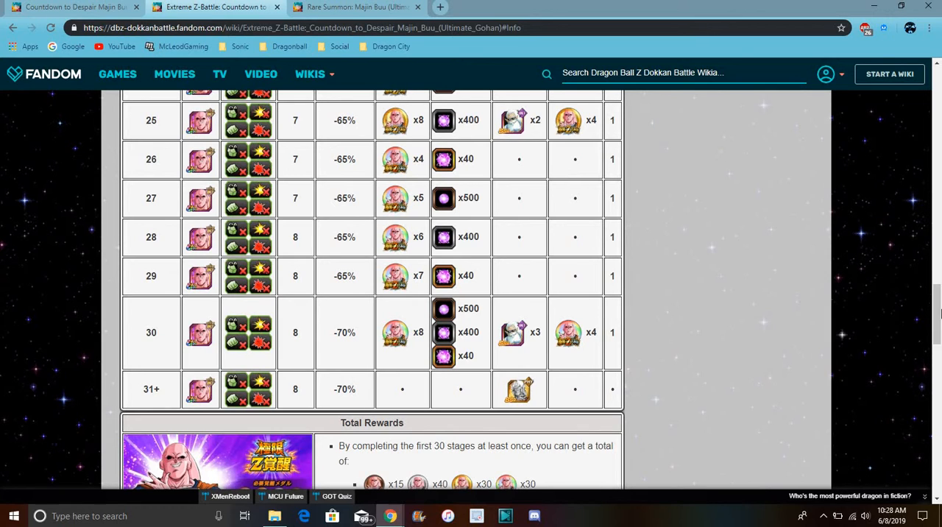
mouse_move(791, 269)
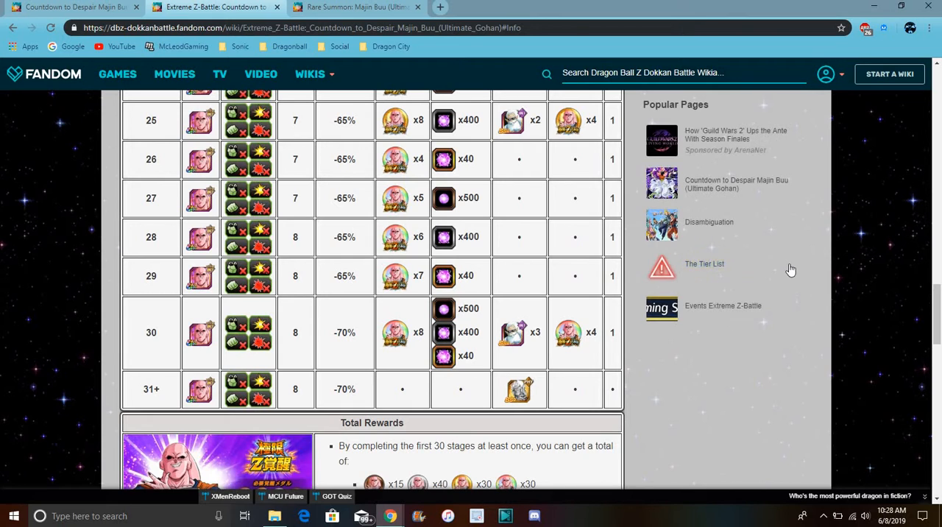
mouse_move(704, 263)
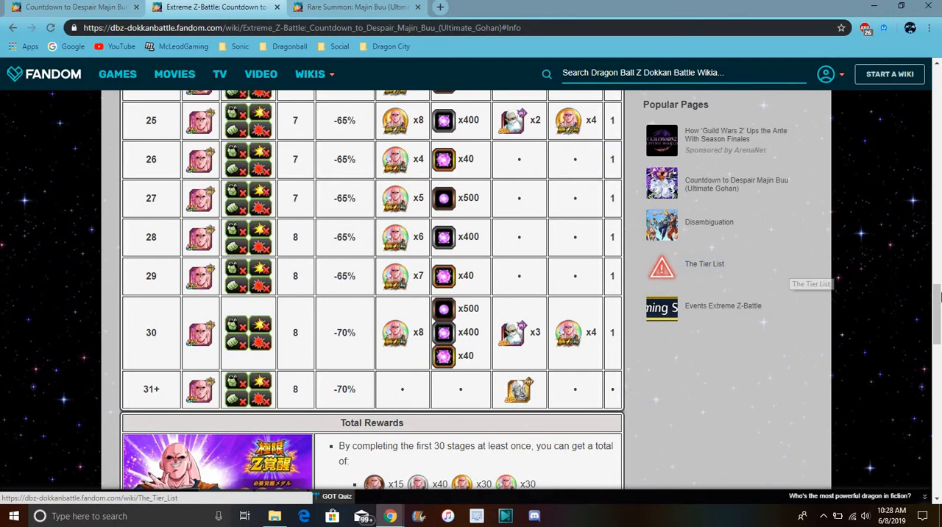
scroll(down, 3)
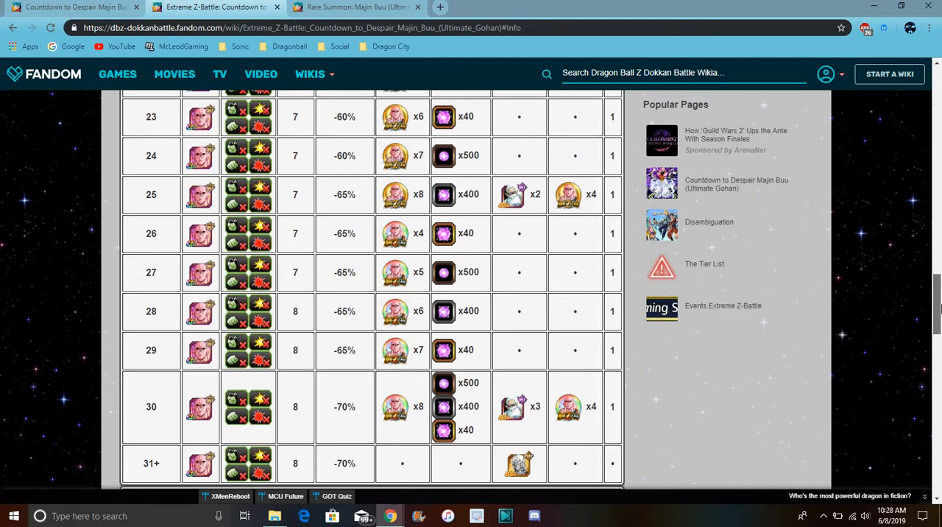
- Scroll past the stage table to Total Rewards and the event restrictions
scroll(down, 3)
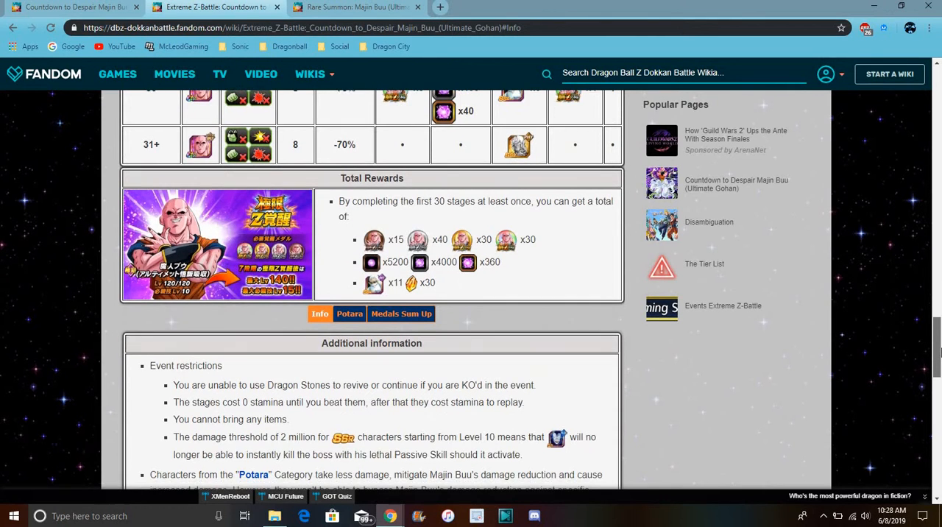
scroll(down, 3)
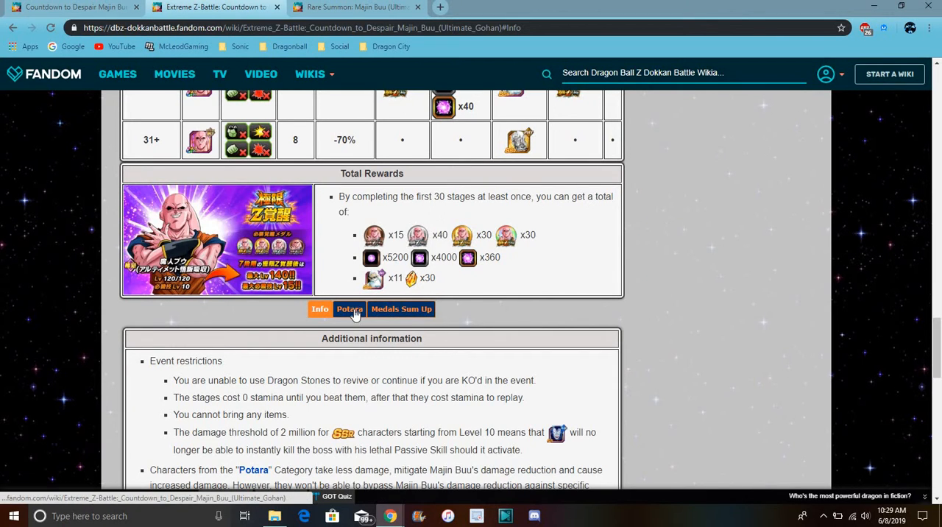
- Select the event's Potara tab and scroll down to its unit grid
click(349, 308)
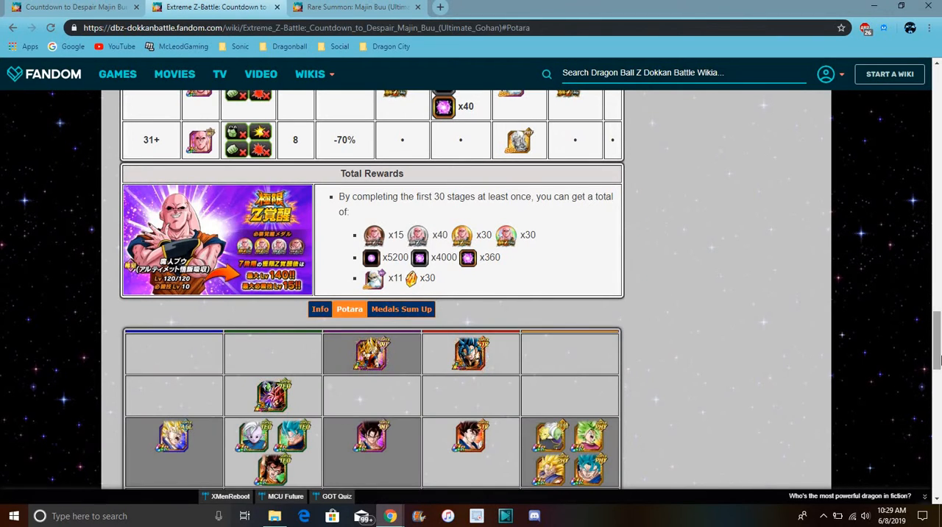
scroll(down, 3)
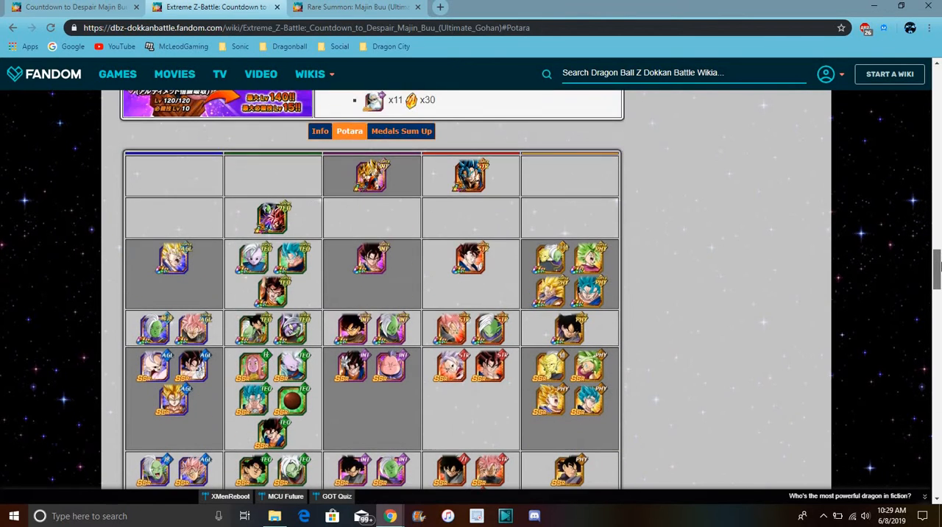
scroll(down, 3)
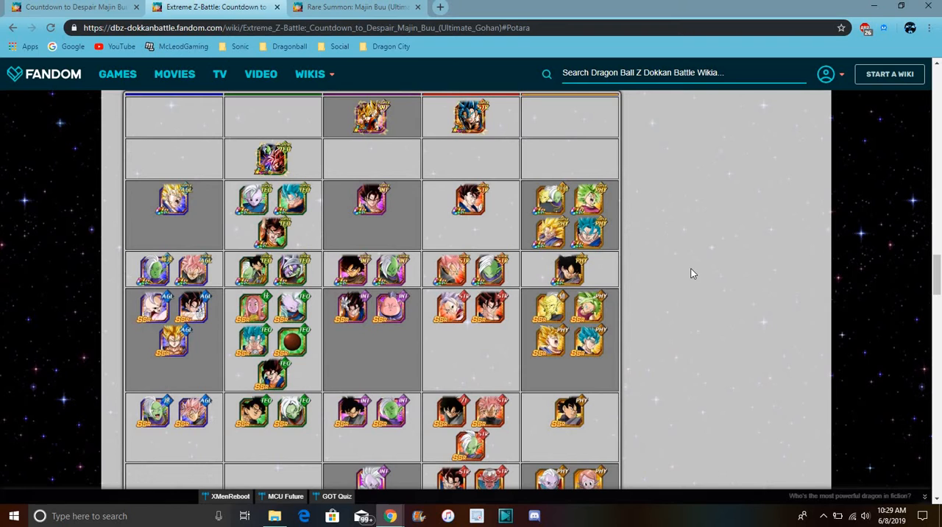
mouse_move(550, 202)
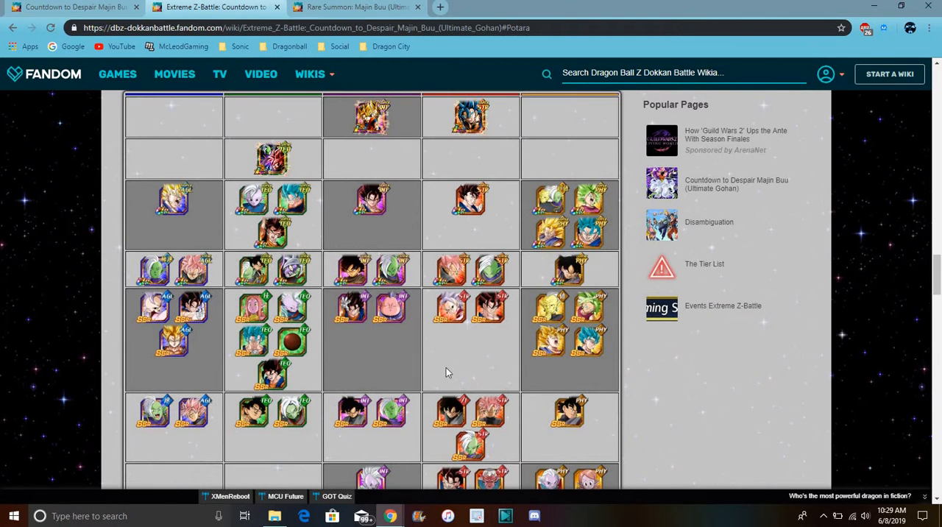
mouse_move(419, 245)
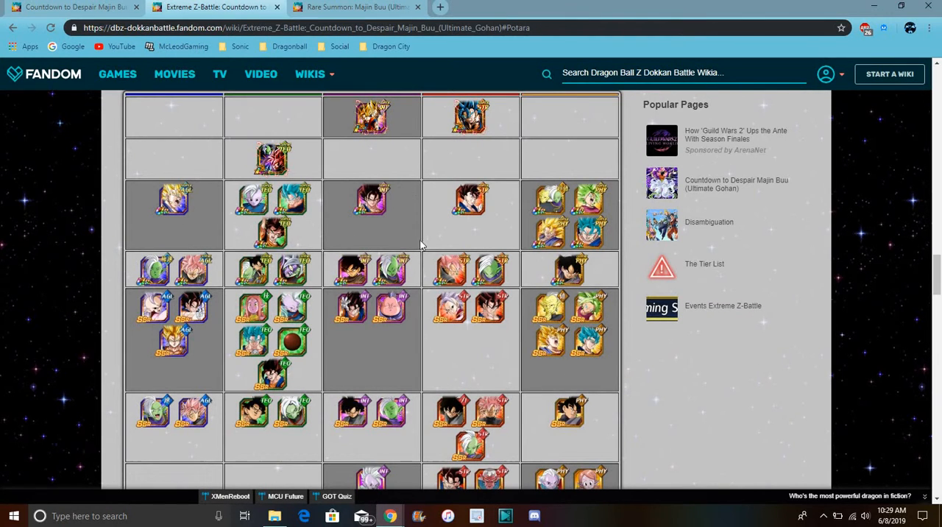
mouse_move(740, 403)
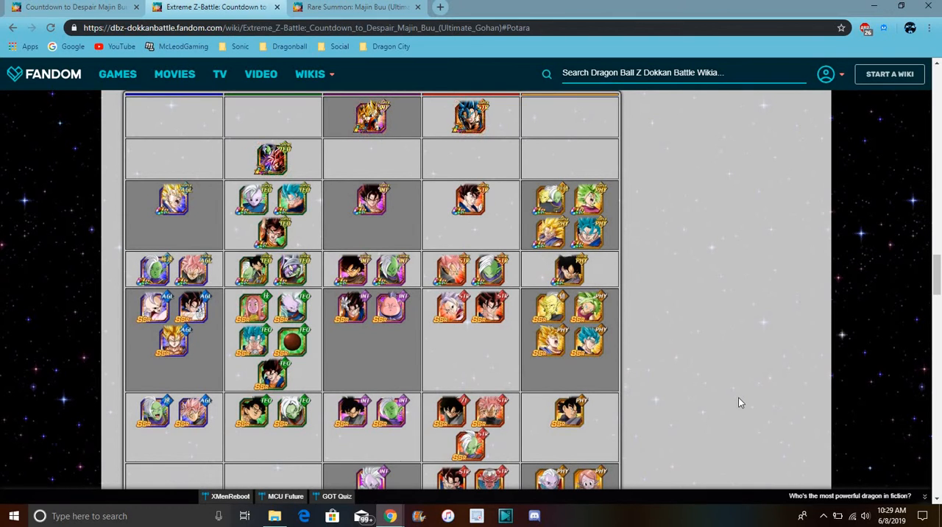
mouse_move(587, 349)
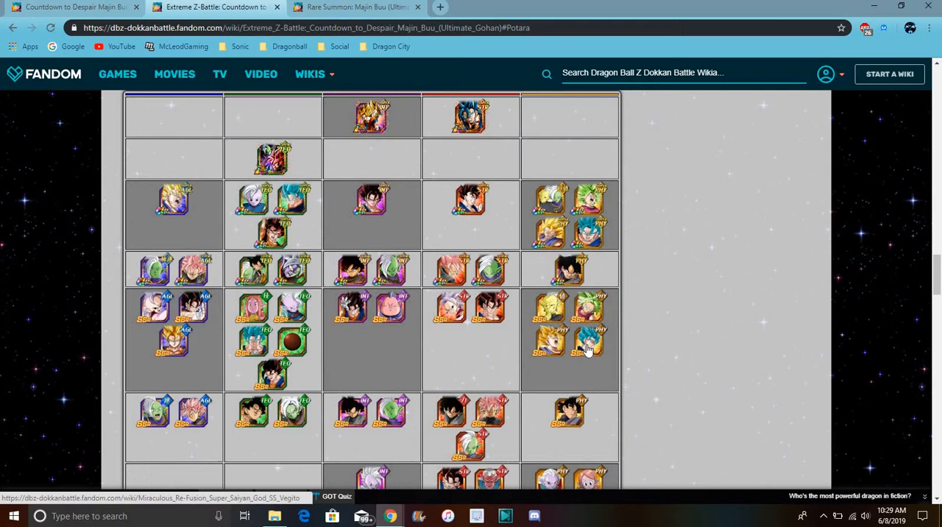
mouse_move(537, 316)
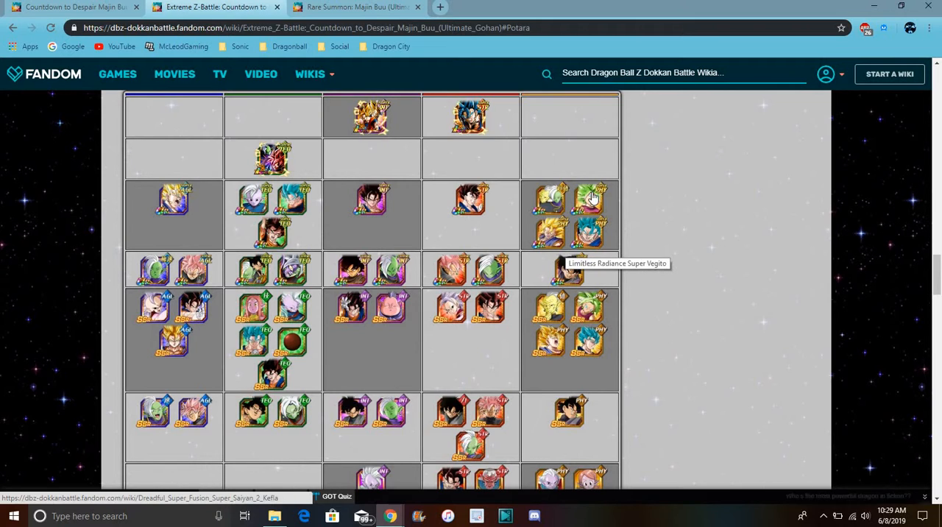
mouse_move(472, 199)
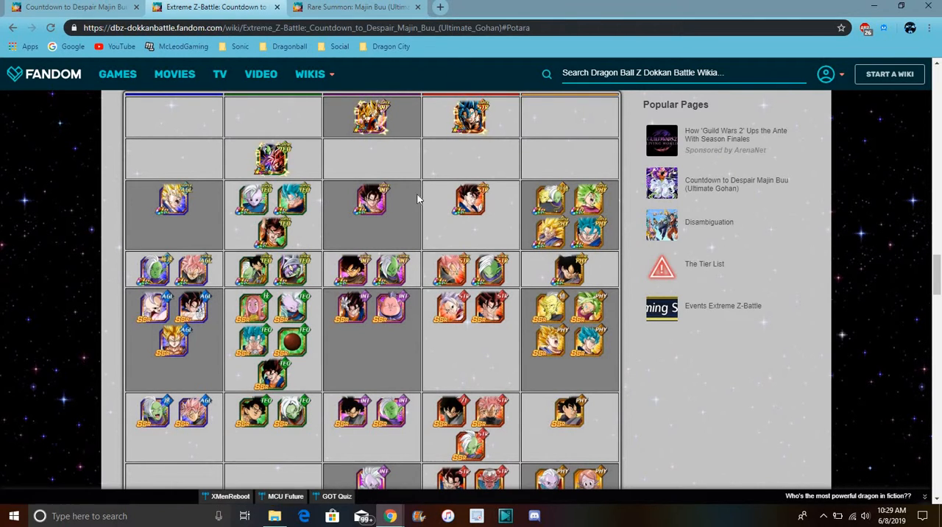
mouse_move(372, 117)
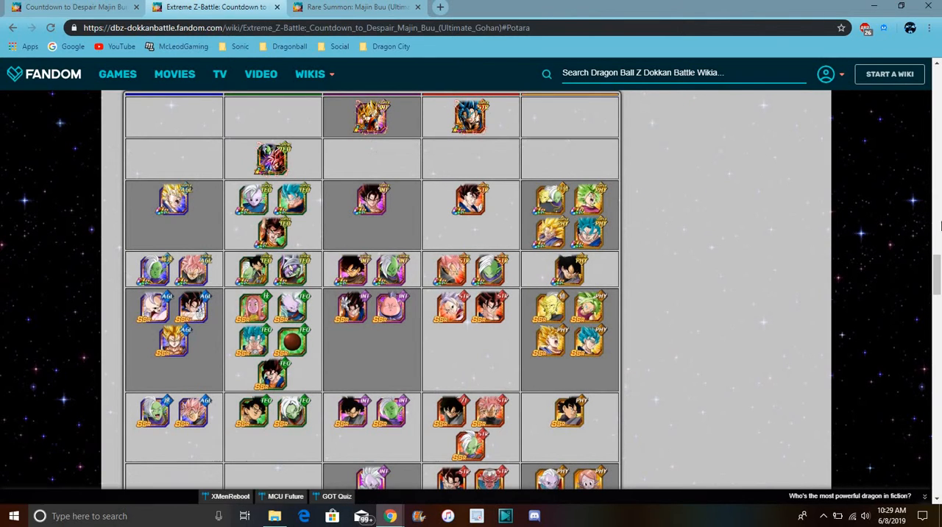
- Scroll through the Potara unit grid and the event missions
scroll(down, 3)
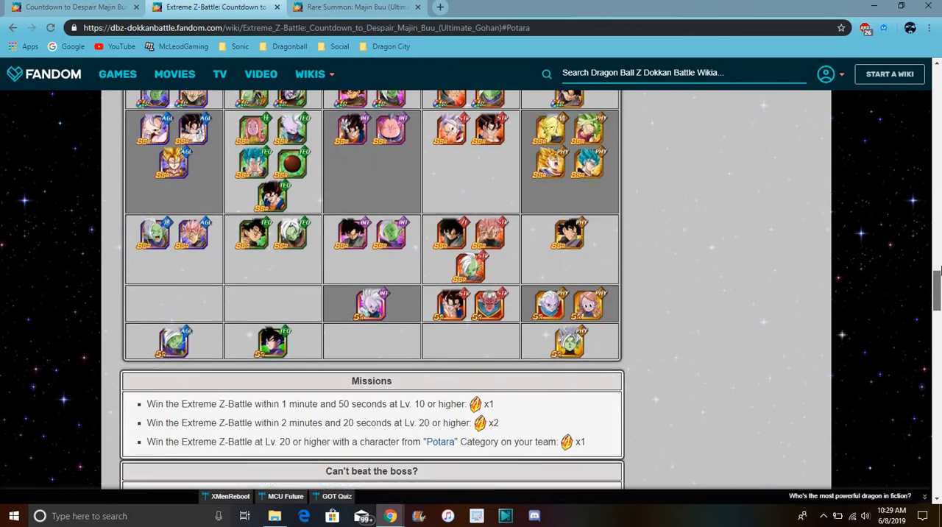
scroll(down, 3)
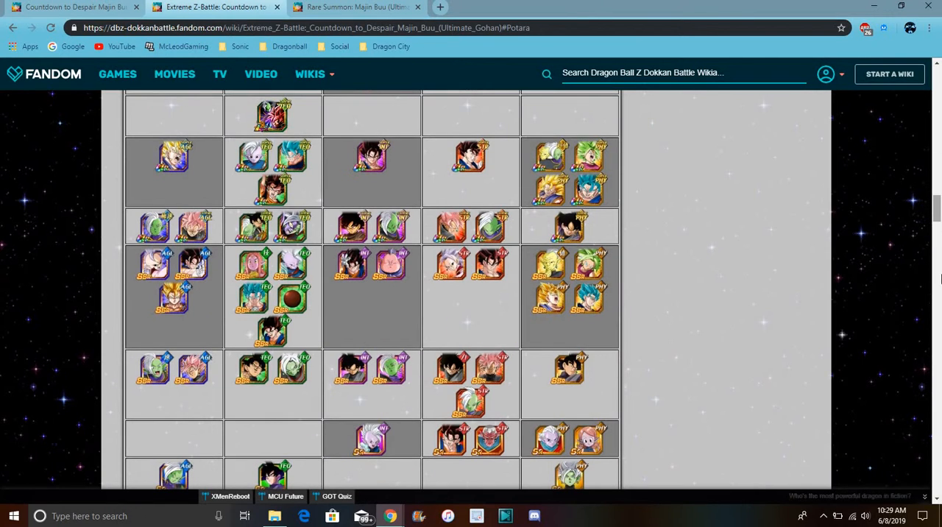
scroll(down, 3)
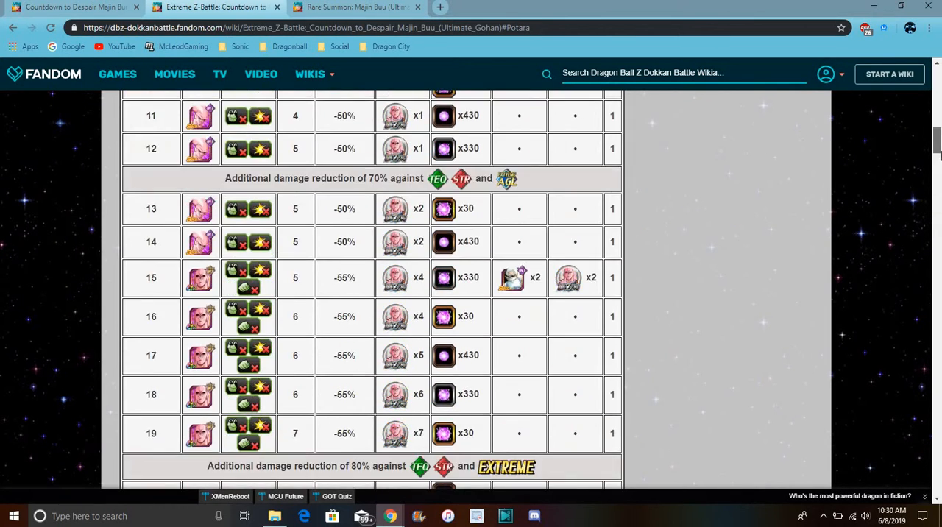
scroll(down, 3)
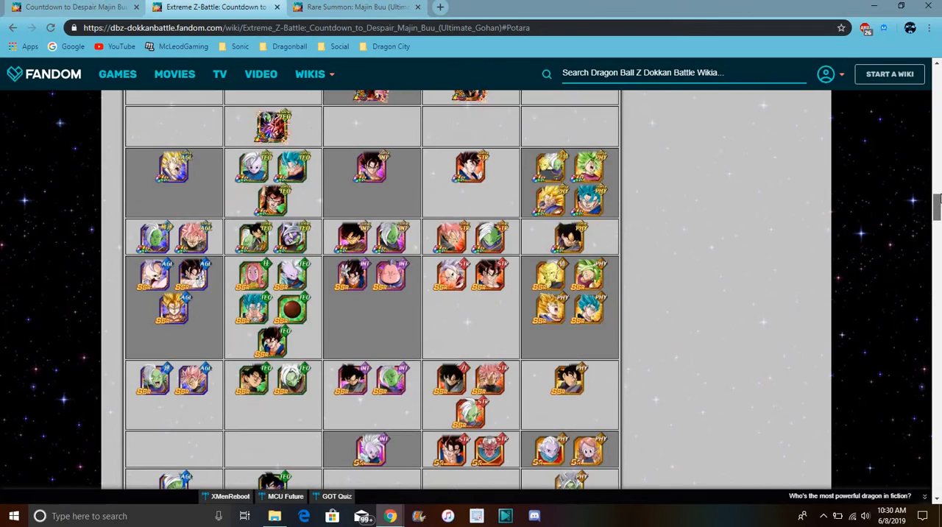
scroll(down, 3)
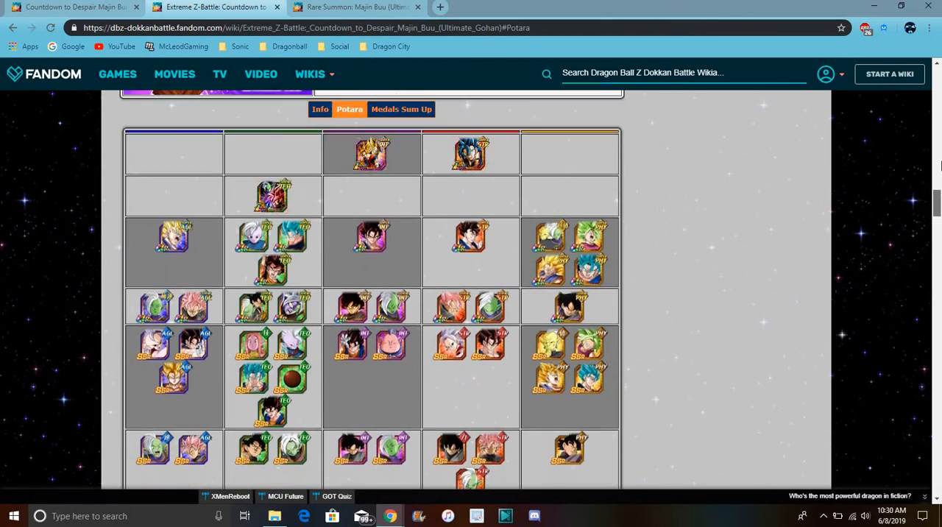
scroll(up, 3)
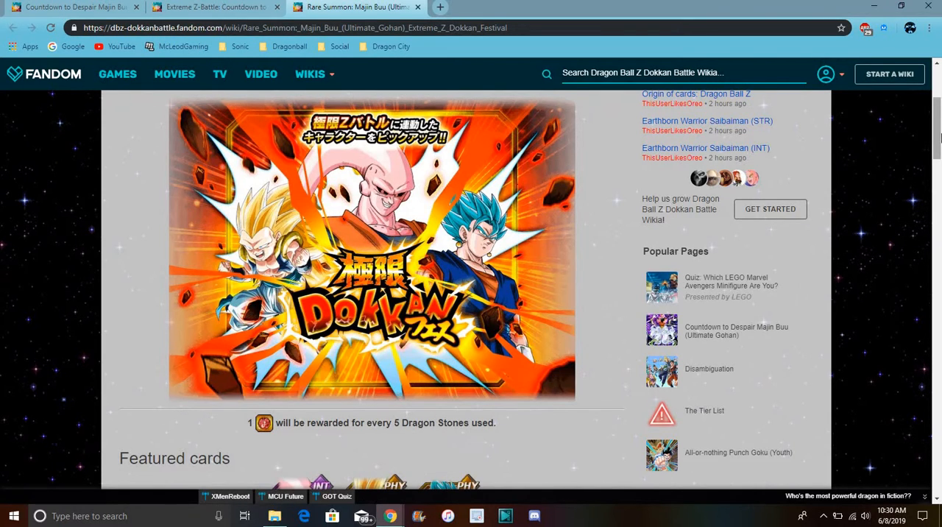
- Scroll the Rare Summon page's featured cards, then return to the Majin Buu card page
scroll(down, 3)
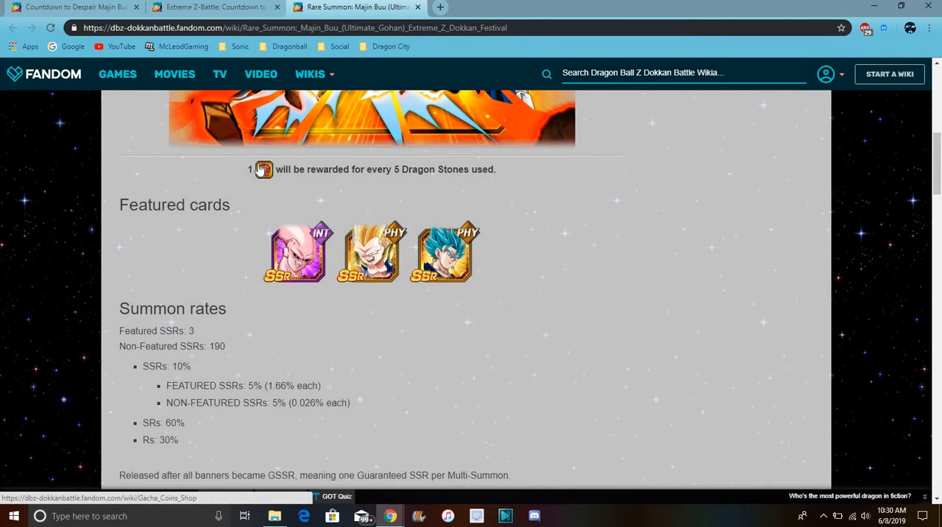
mouse_move(283, 213)
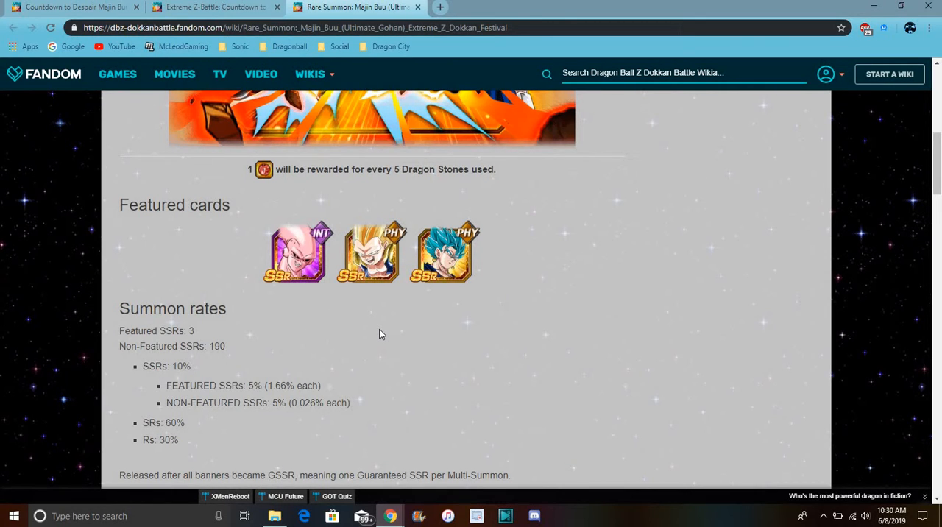
mouse_move(607, 331)
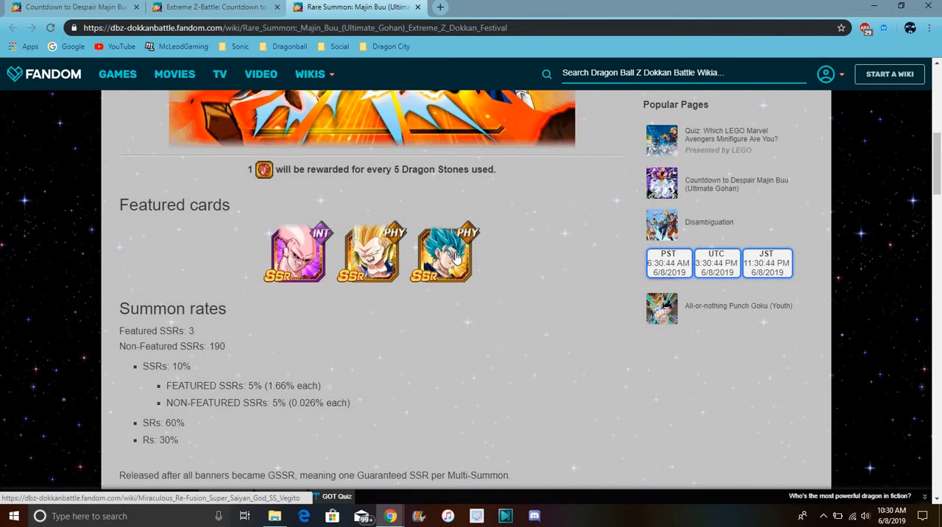
mouse_move(445, 253)
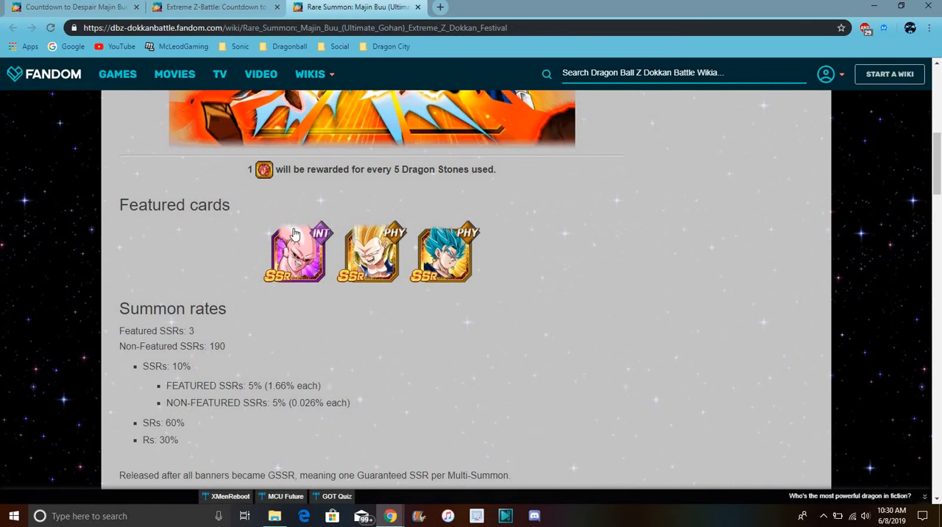
mouse_move(350, 214)
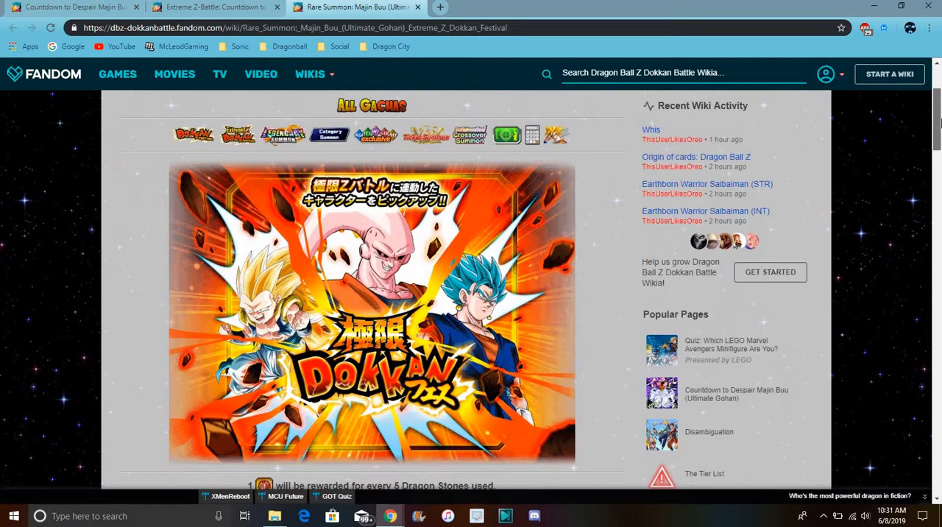
scroll(down, 3)
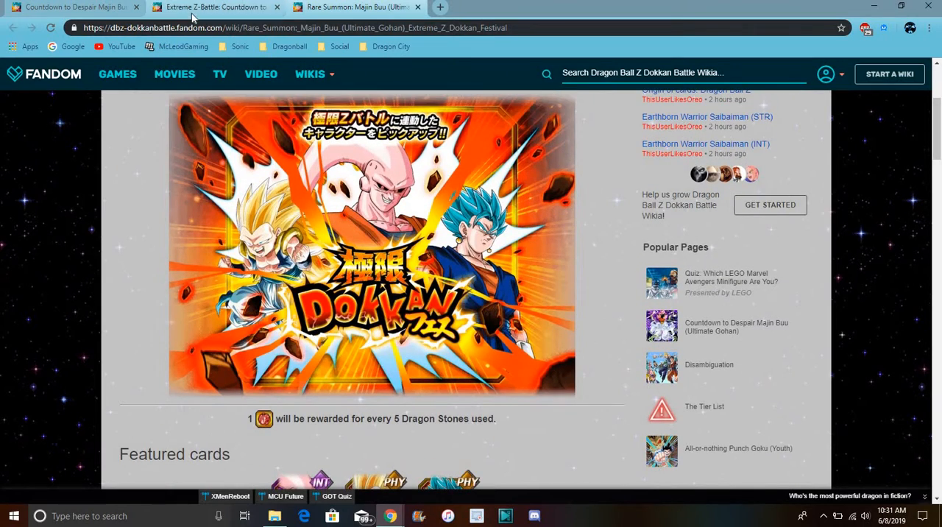
click(73, 7)
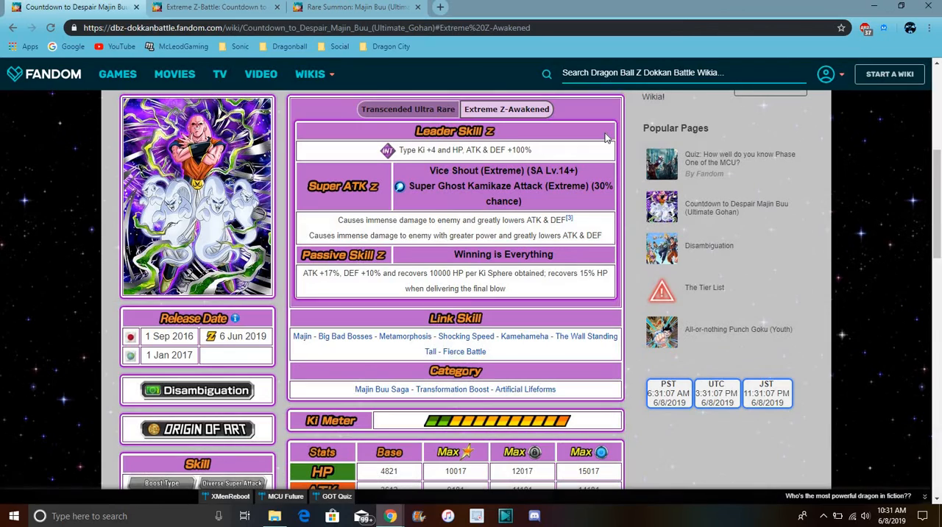
mouse_move(629, 111)
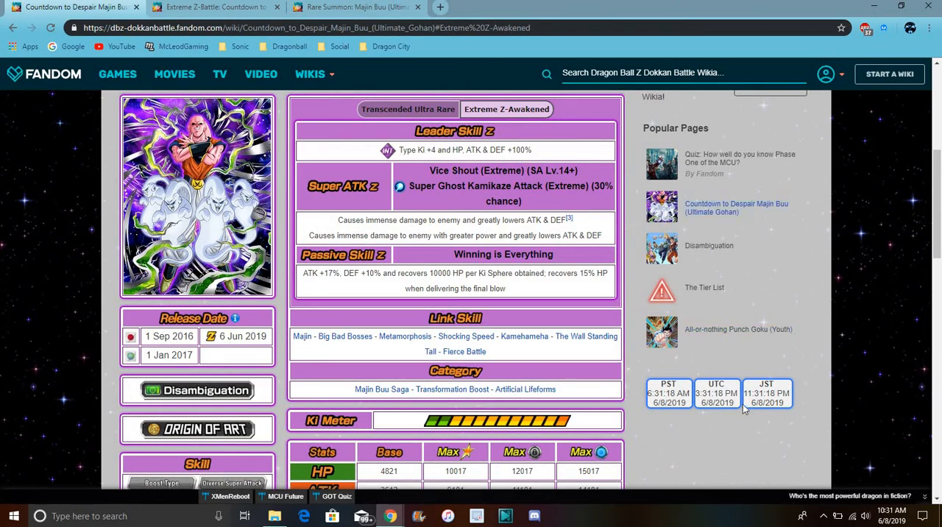
mouse_move(851, 373)
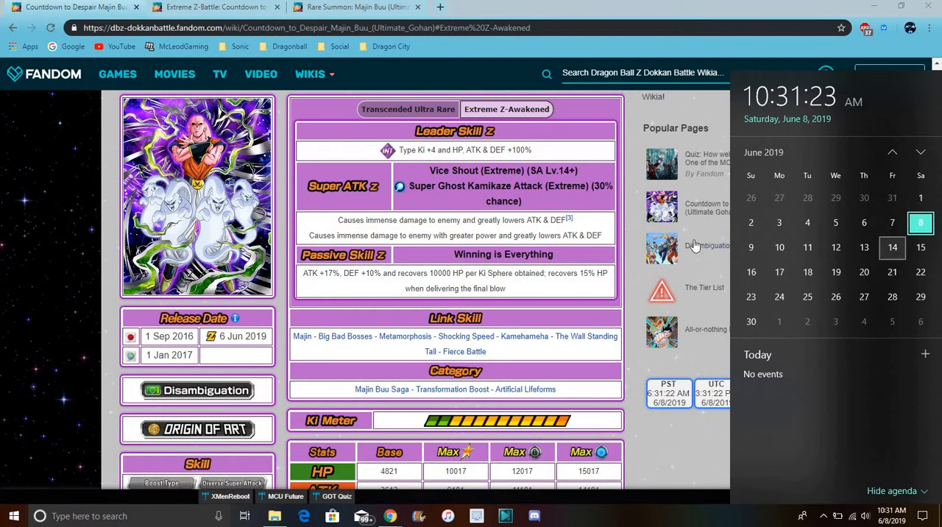
click(629, 110)
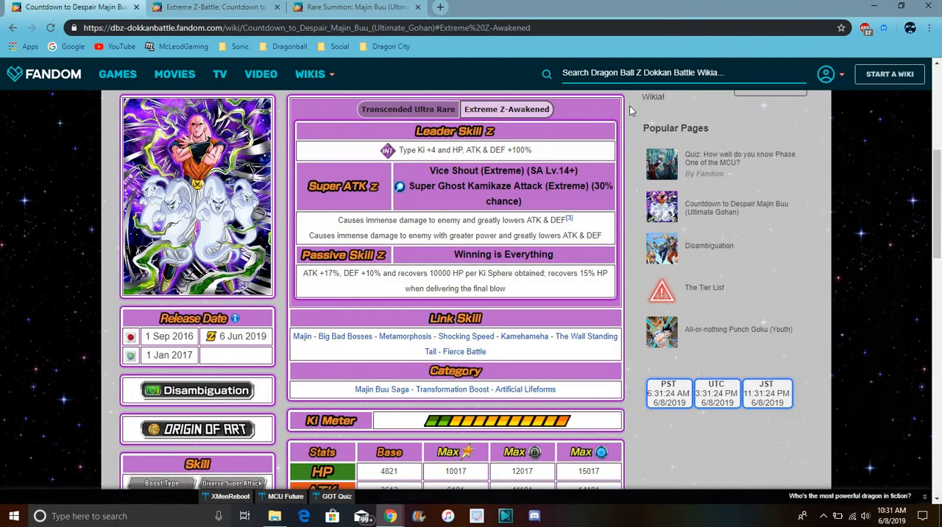